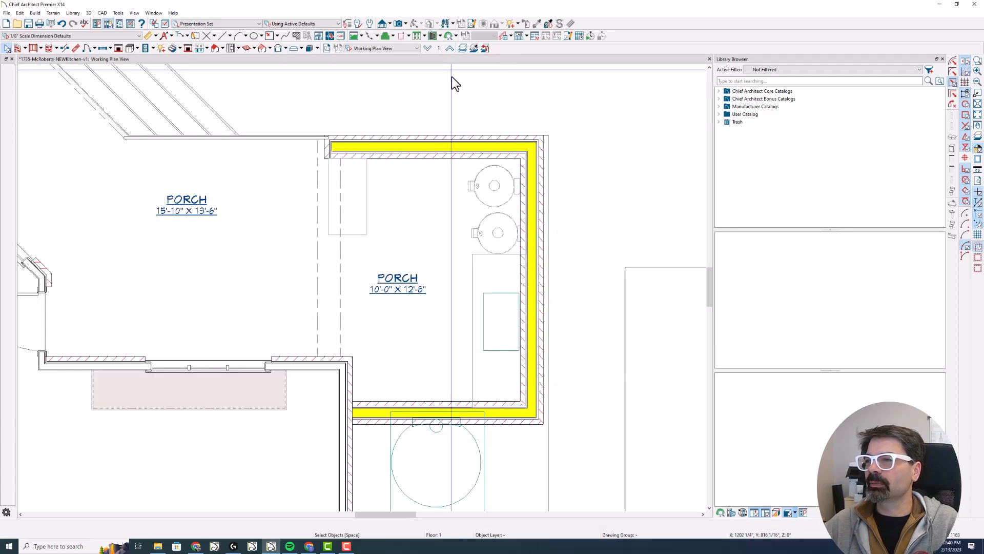
- Select all four porch wall segments and open their Railing Specification settings
click(431, 142)
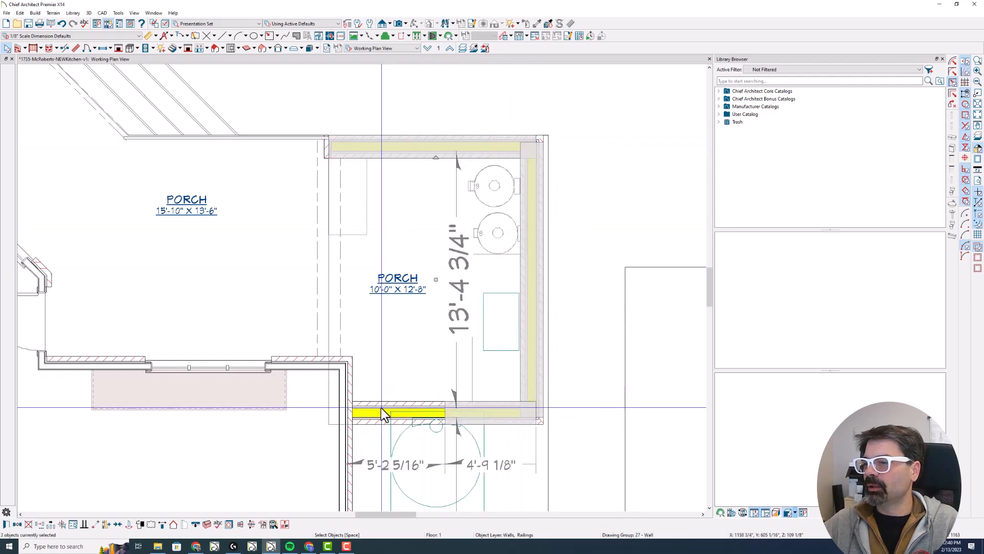
drag(383, 413, 413, 394)
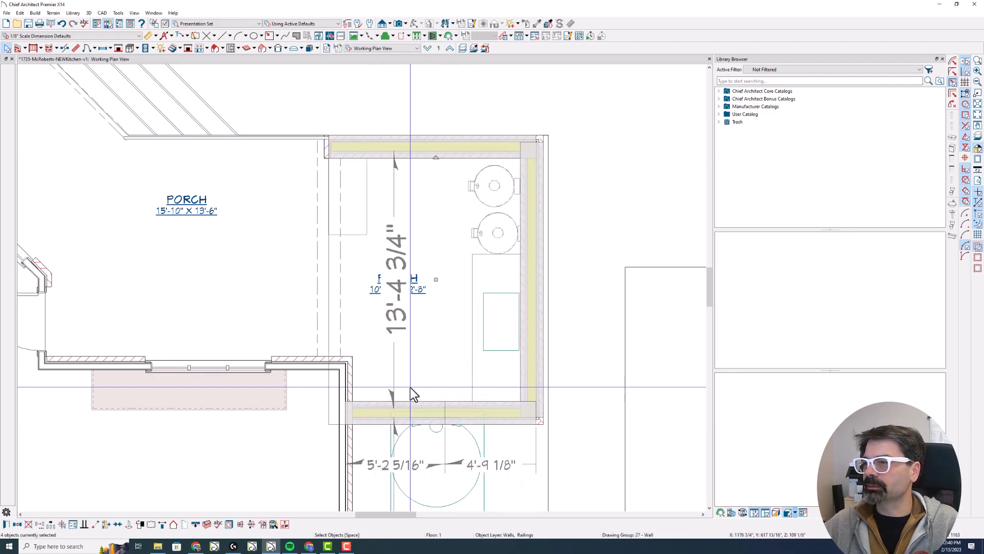
double_click(411, 394)
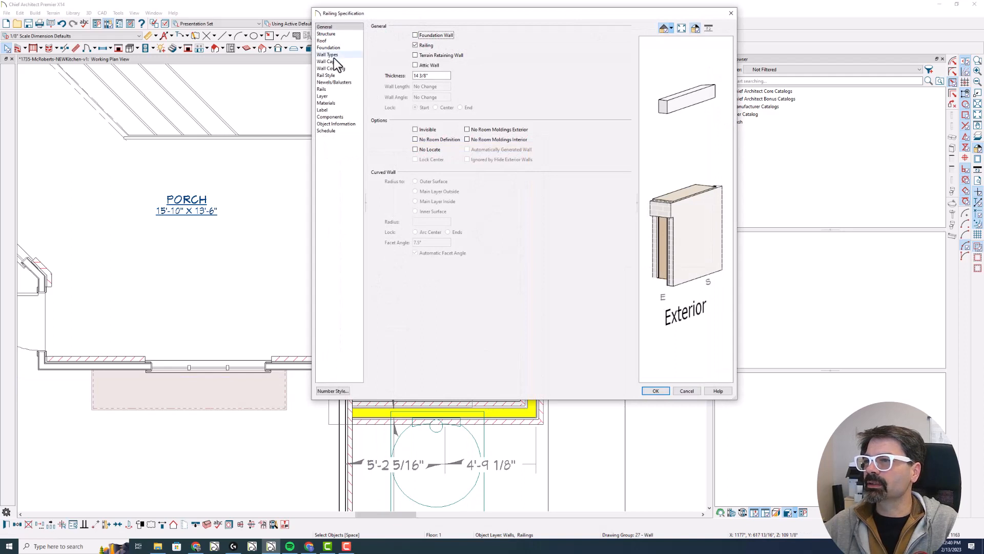
- Choose the 8" CMU (block) w/ brick Stem Wall-NEW wall type for the porch walls
click(327, 55)
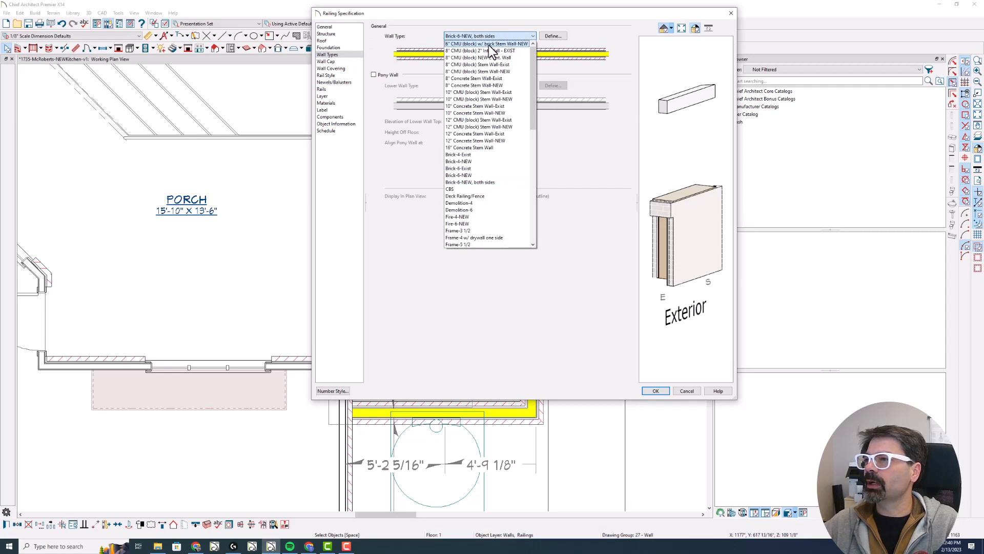
click(487, 43)
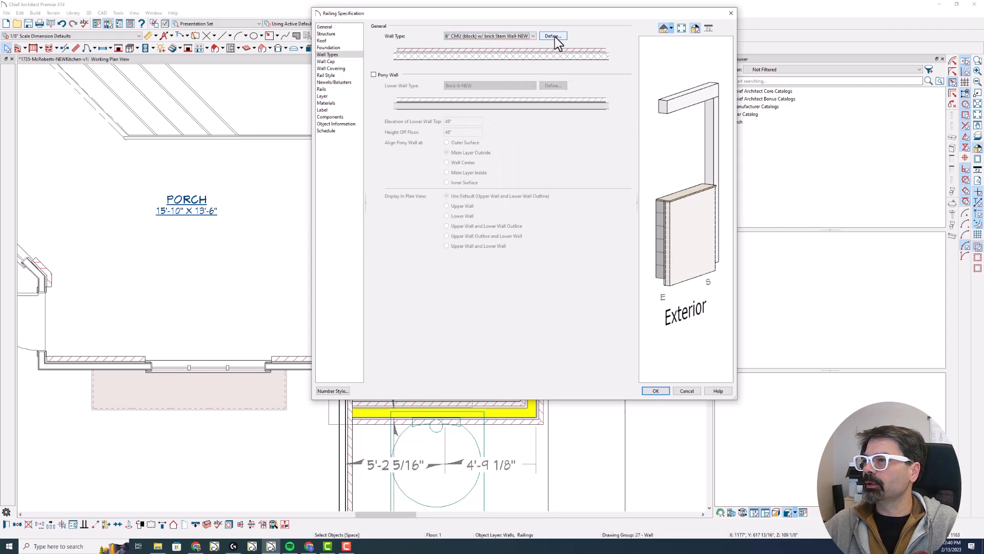
- Open the CMU wall type definition, edit its name, and select the air gap layer
click(552, 36)
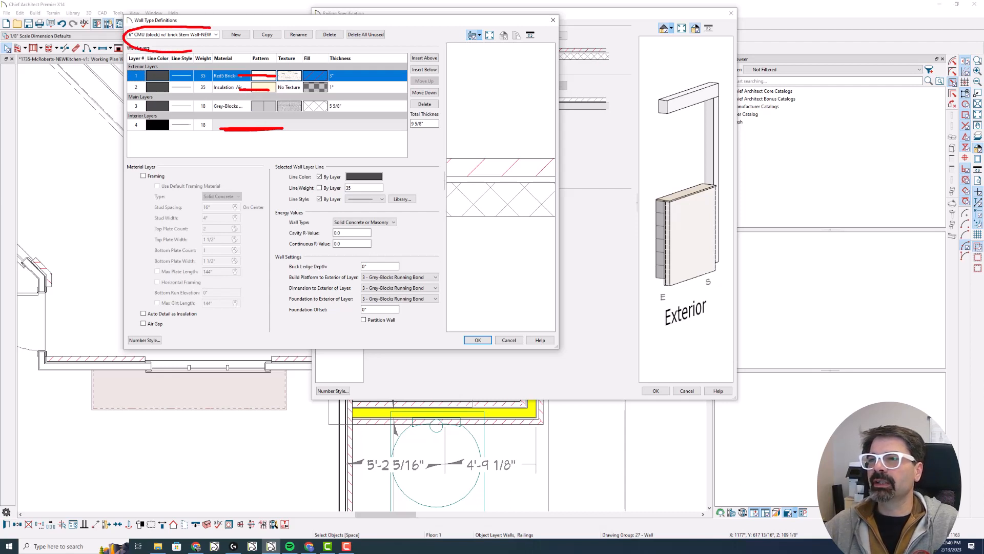
click(266, 34)
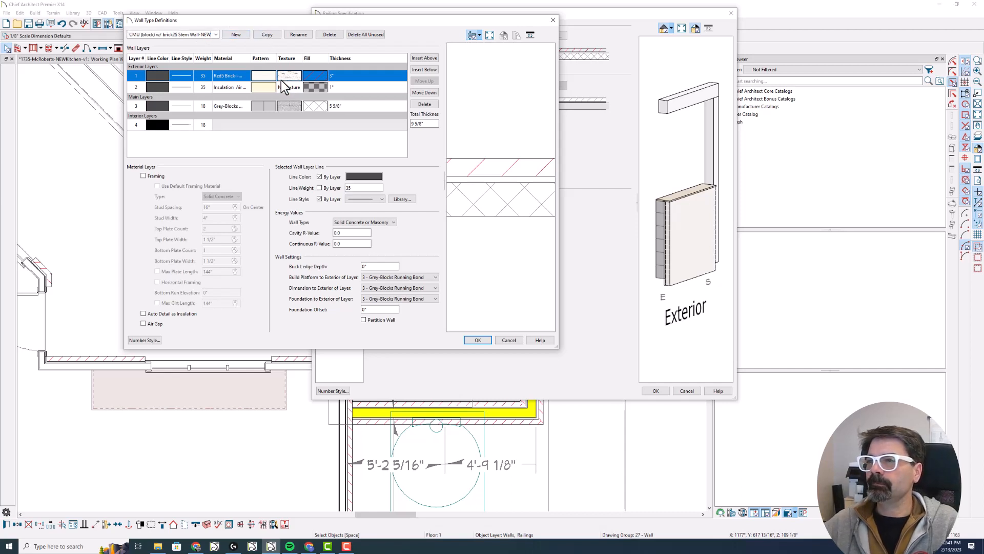
click(288, 86)
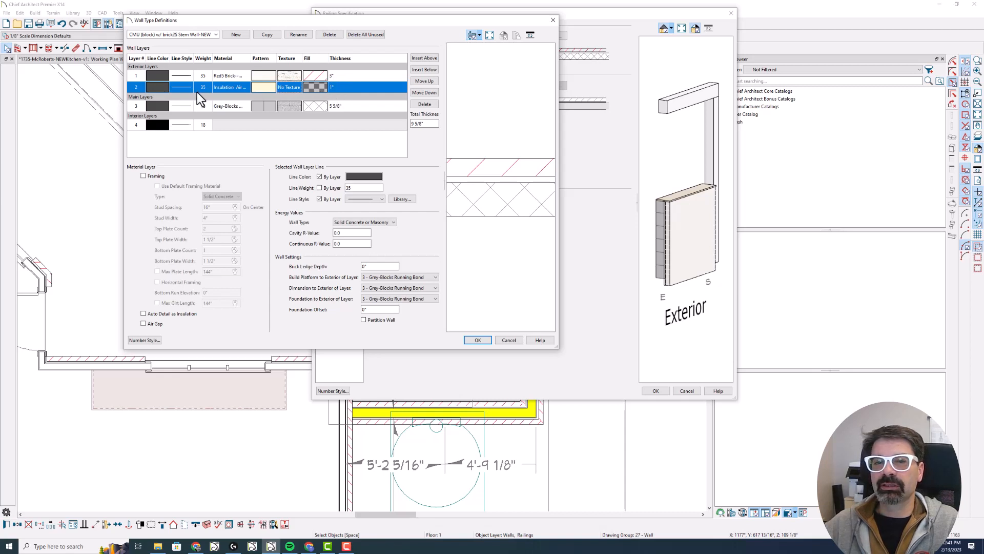
mouse_move(202, 108)
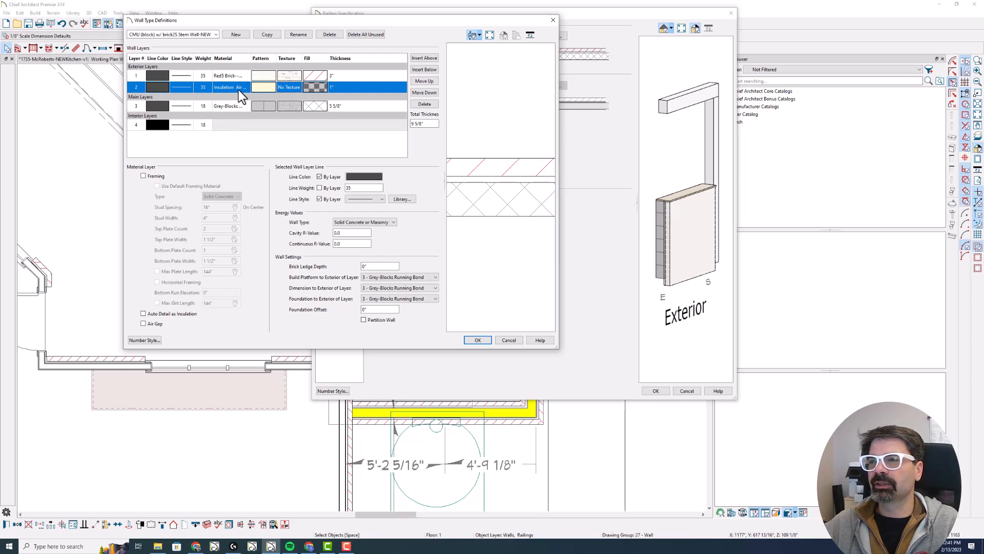
mouse_move(400, 80)
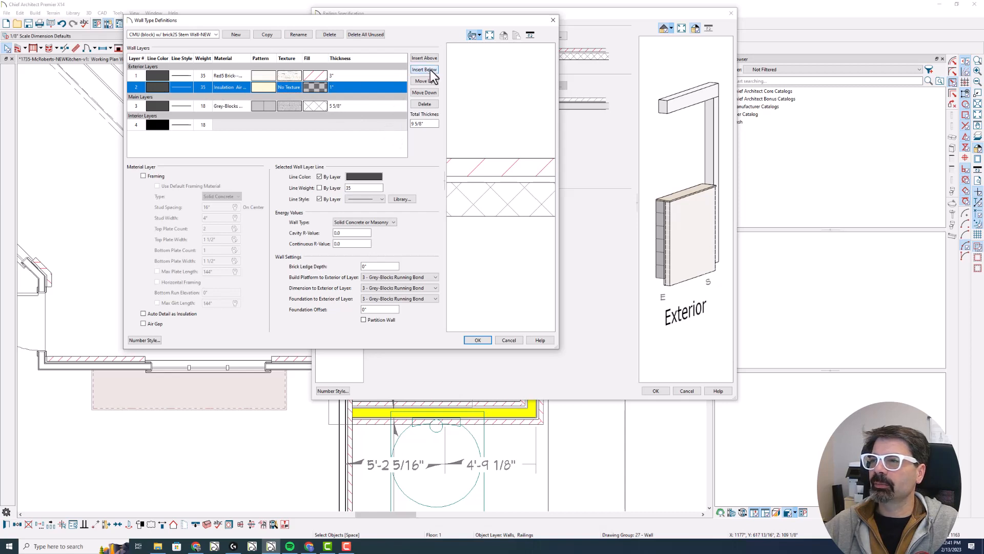
- Duplicate the air gap and brick layers and move the air gap copy to the interior side
click(424, 70)
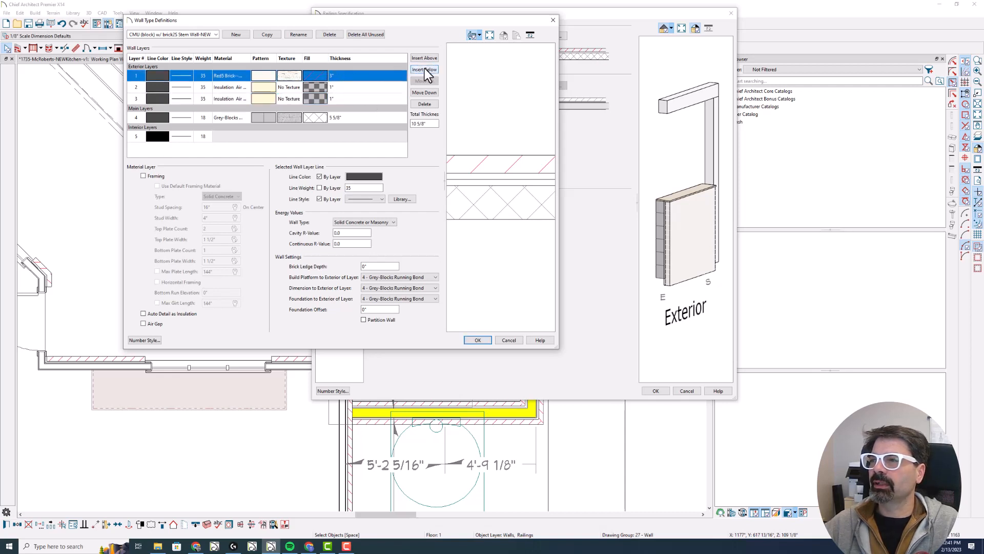
click(425, 69)
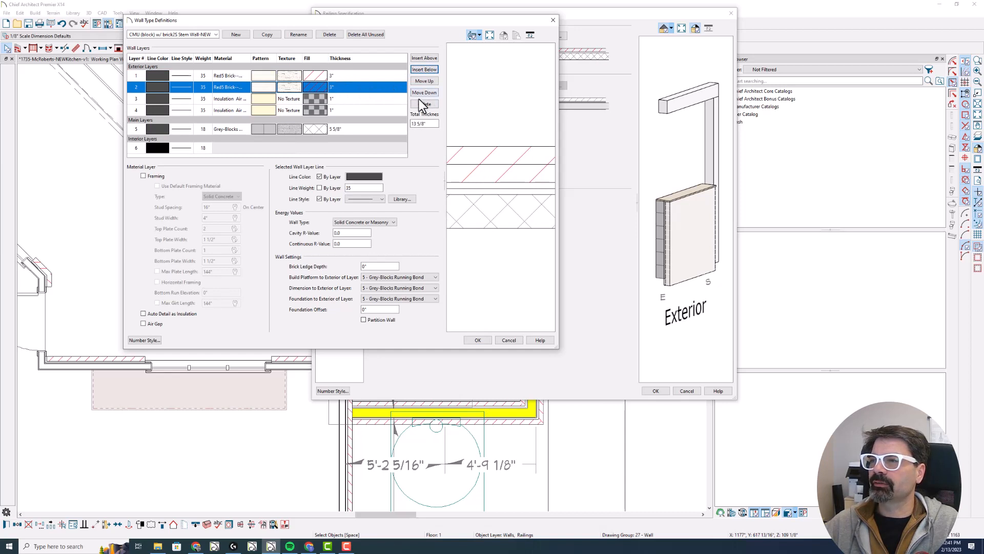
click(425, 92)
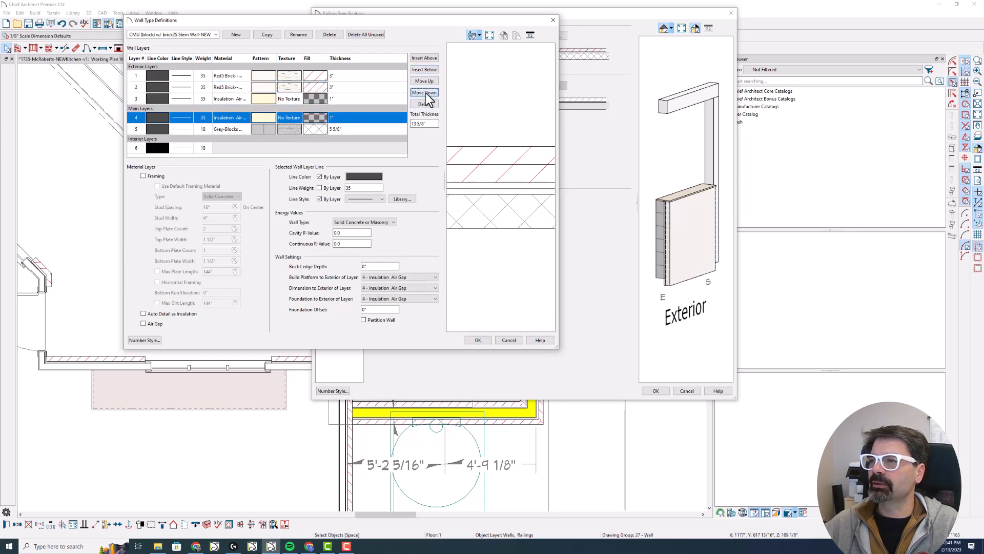
click(424, 93)
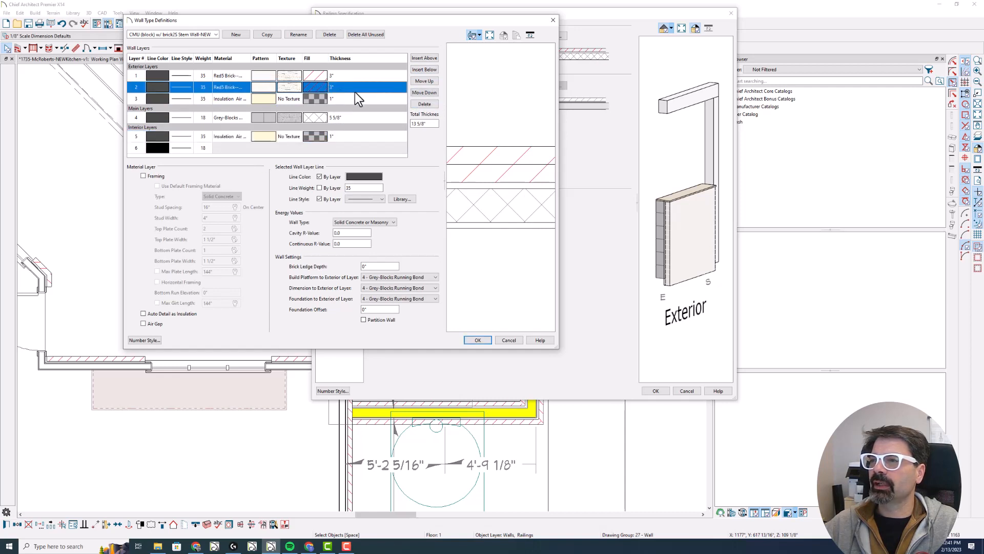
mouse_move(424, 104)
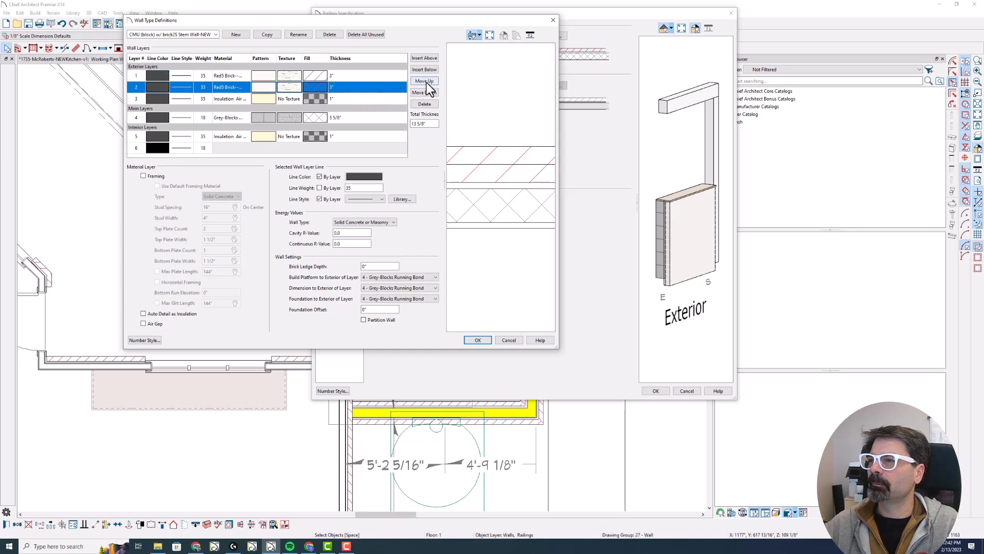
- Move the duplicate brick layer under Interior Layers and confirm its fill style
click(424, 92)
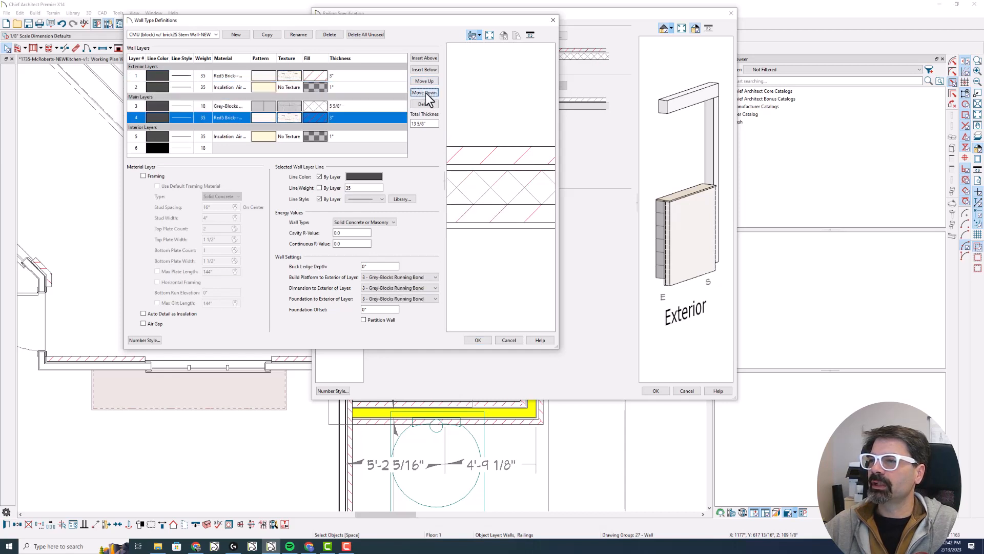
click(424, 92)
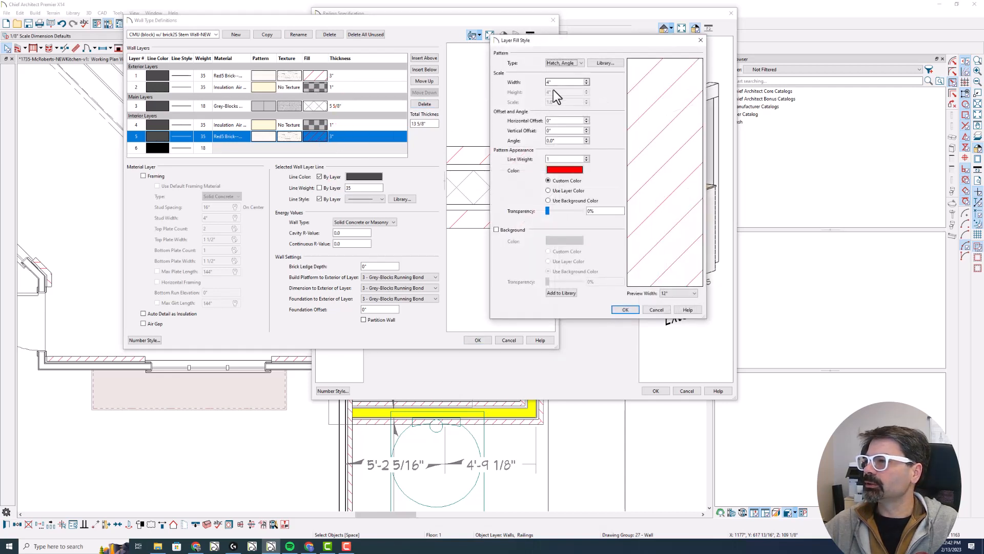
click(624, 310)
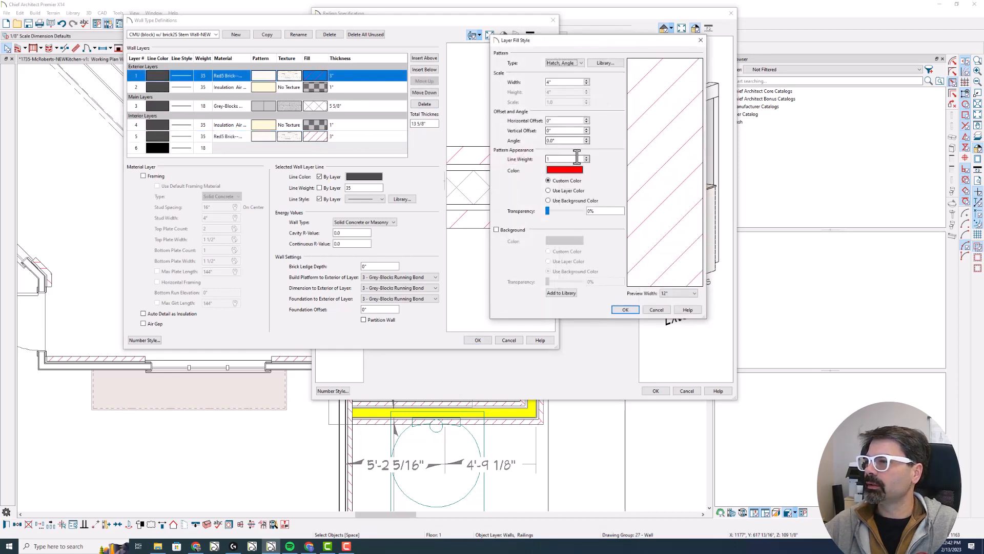
click(625, 309)
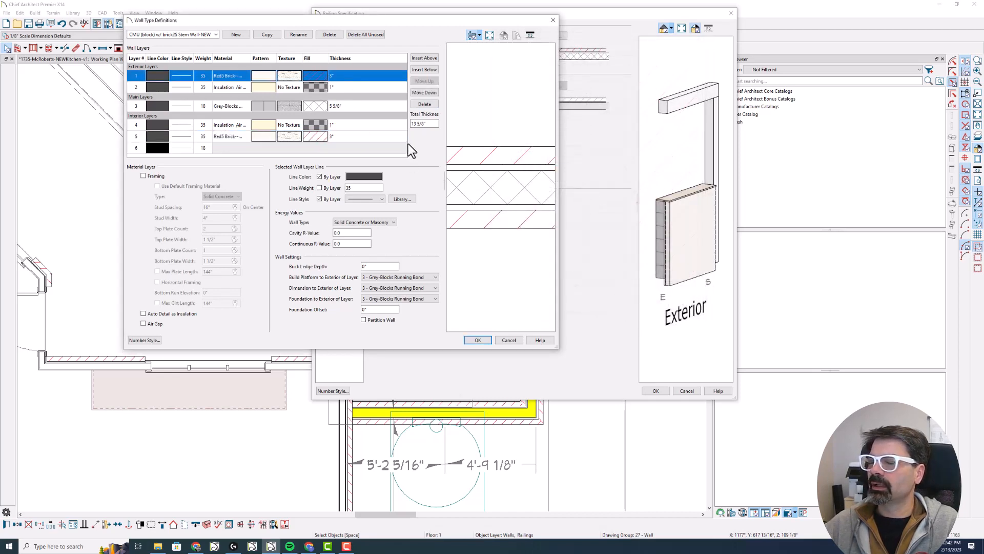
mouse_move(338, 103)
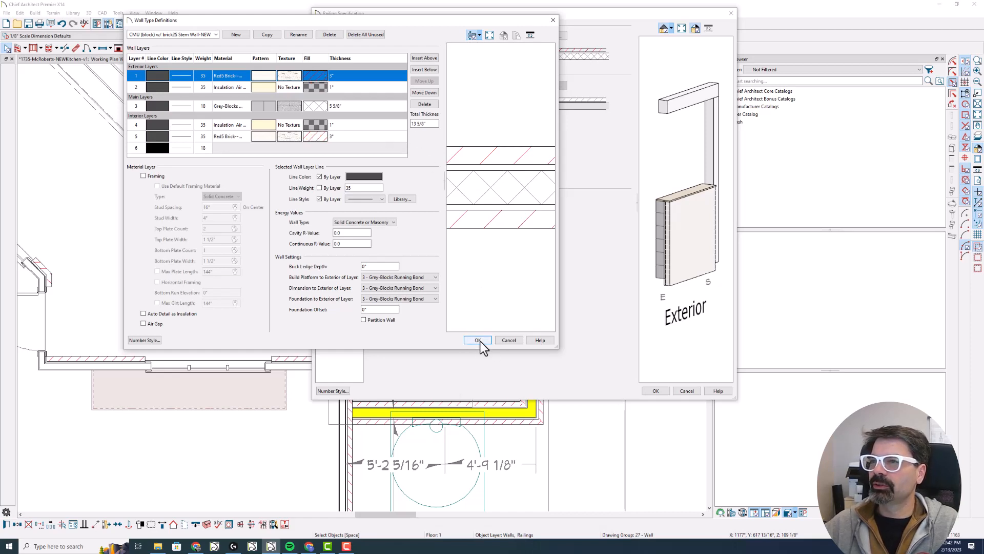
- Save the edited wall type definition and apply it to the porch walls
click(478, 339)
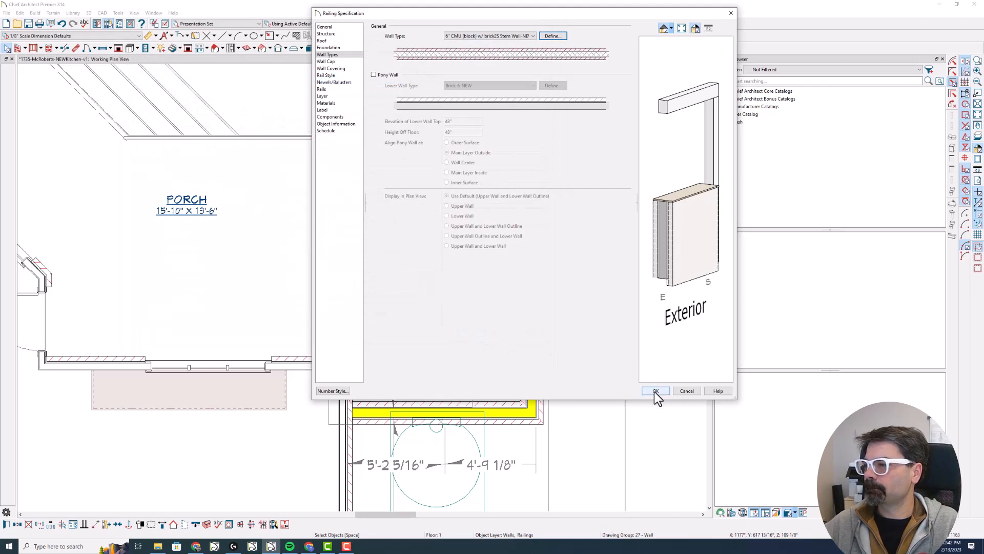
click(655, 391)
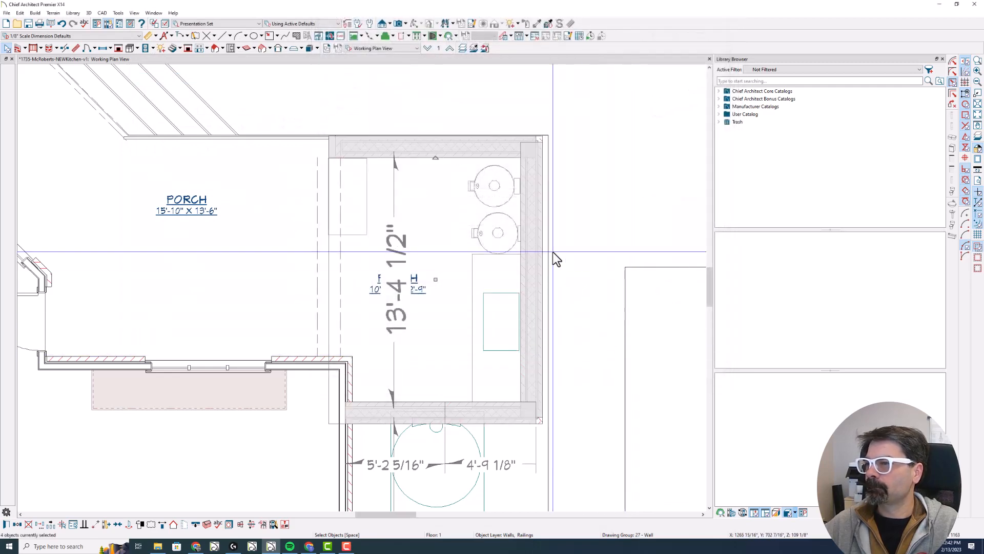